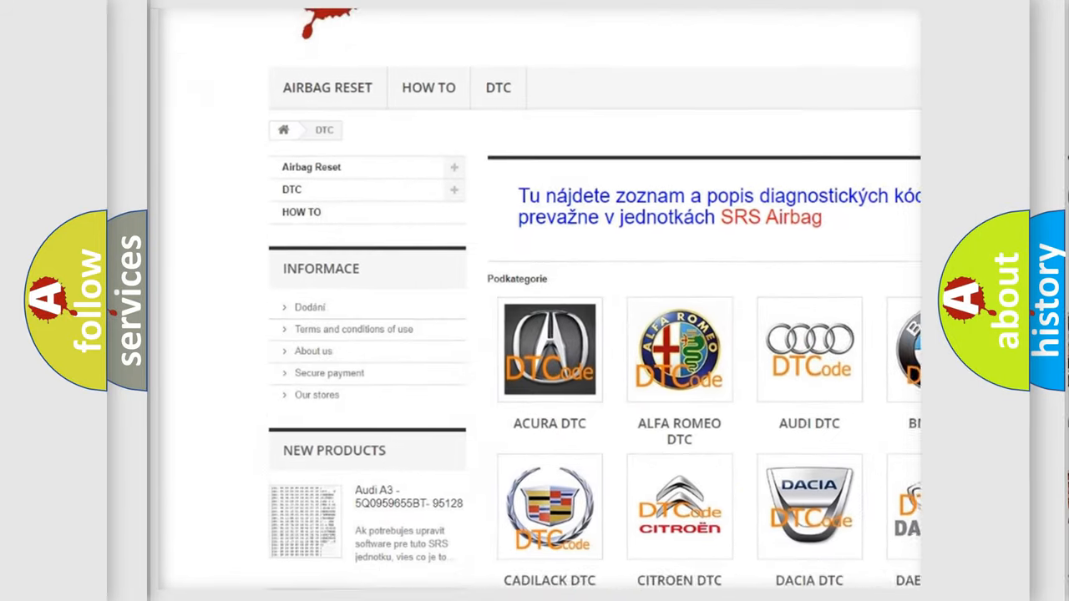
{"action": "scroll", "scroll_direction": "down", "scroll_amount": 3}
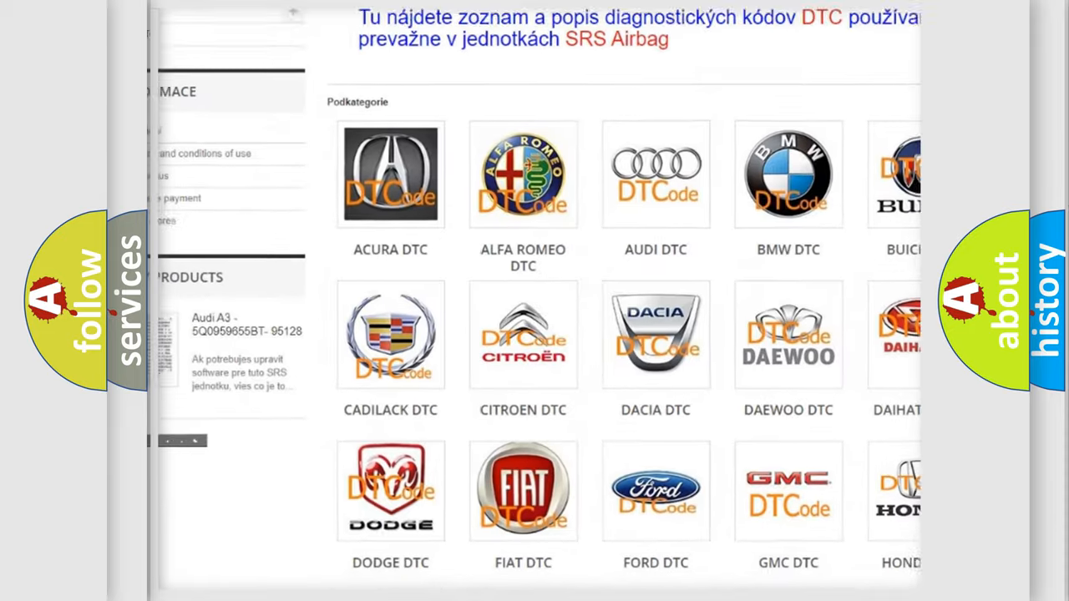
{"action": "scroll", "scroll_direction": "down", "scroll_amount": 3}
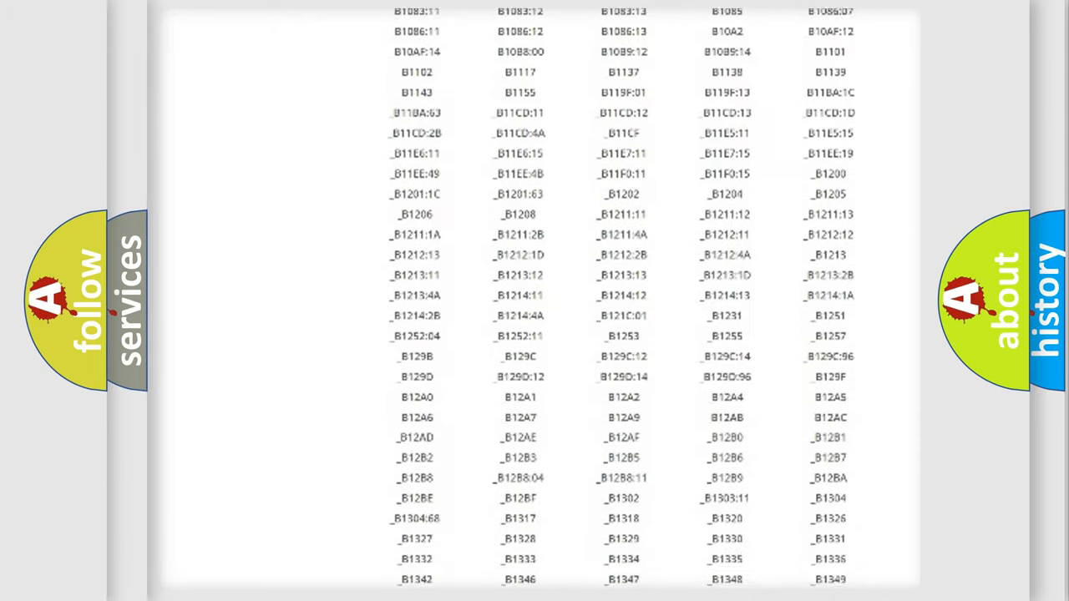
{"action": "scroll", "scroll_direction": "down", "scroll_amount": 3}
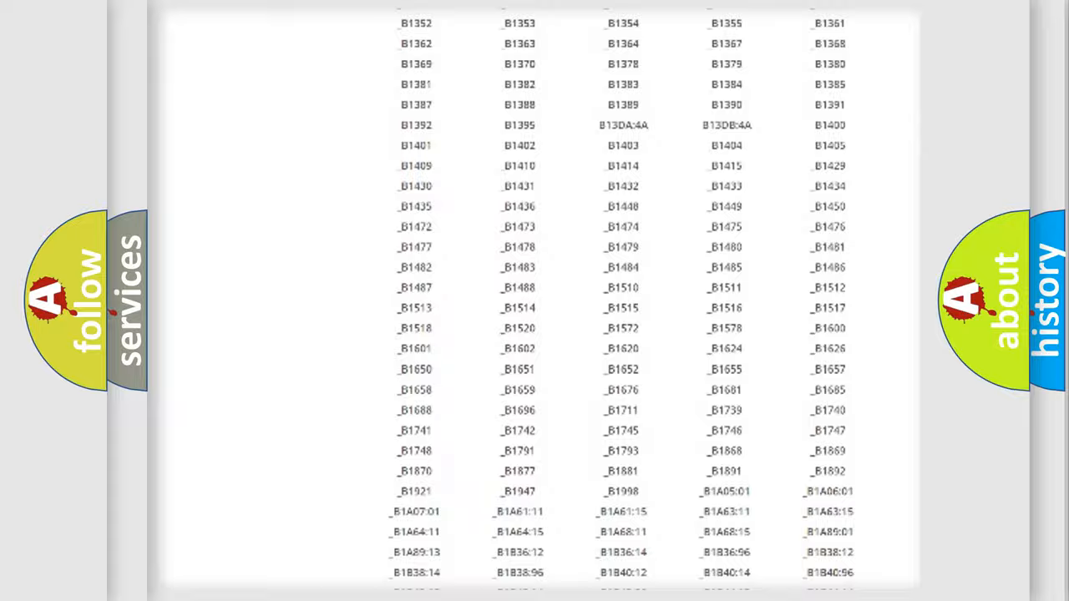